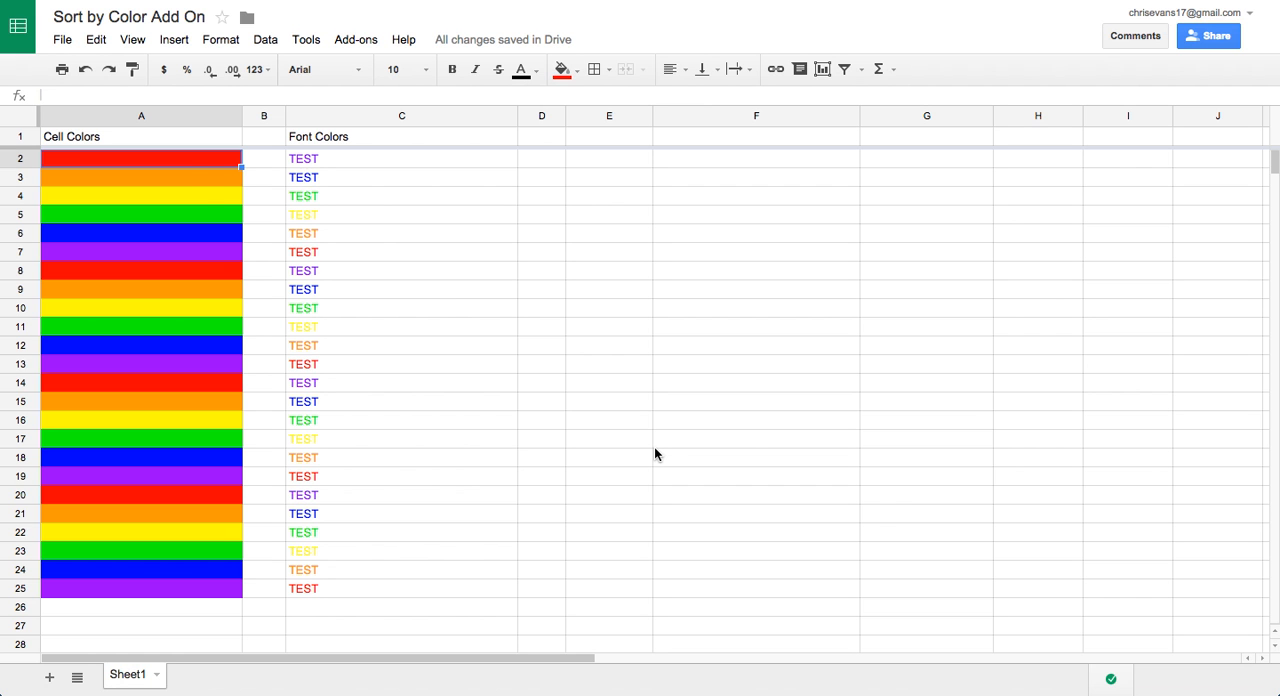
mouse_move(184, 168)
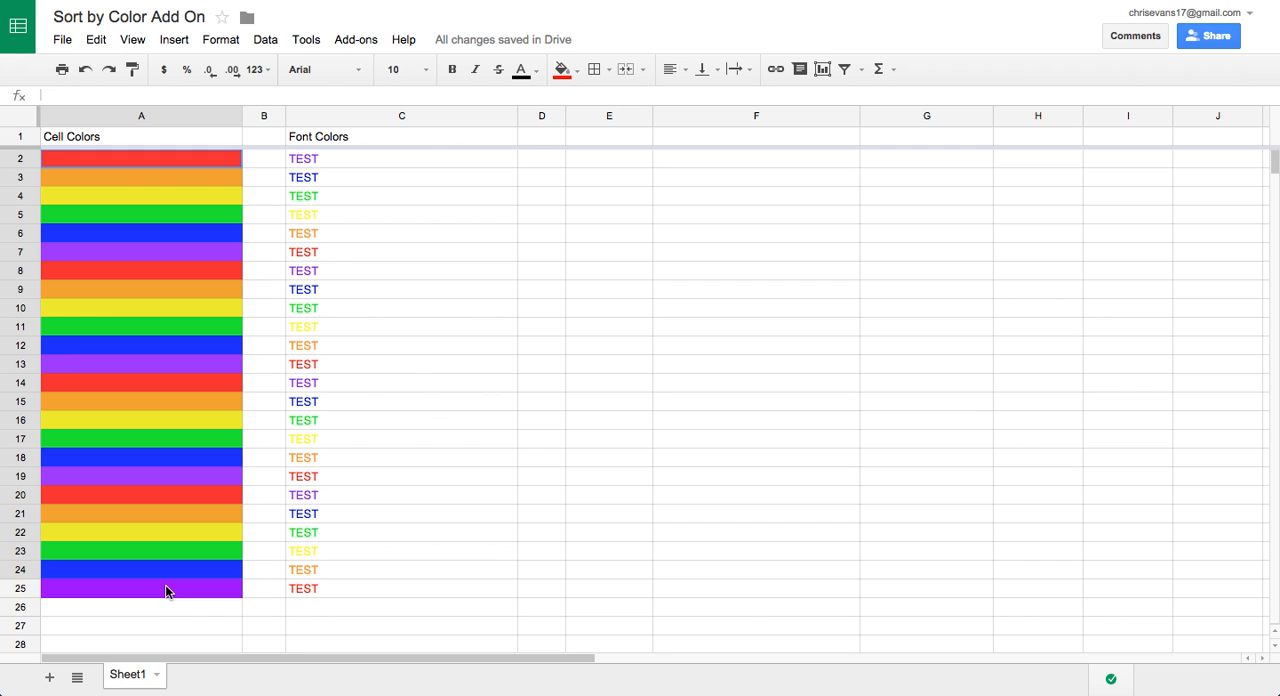
- Sort the coloured cells A2:A25 by cell colour using the Sort By Color add-on
click(164, 588)
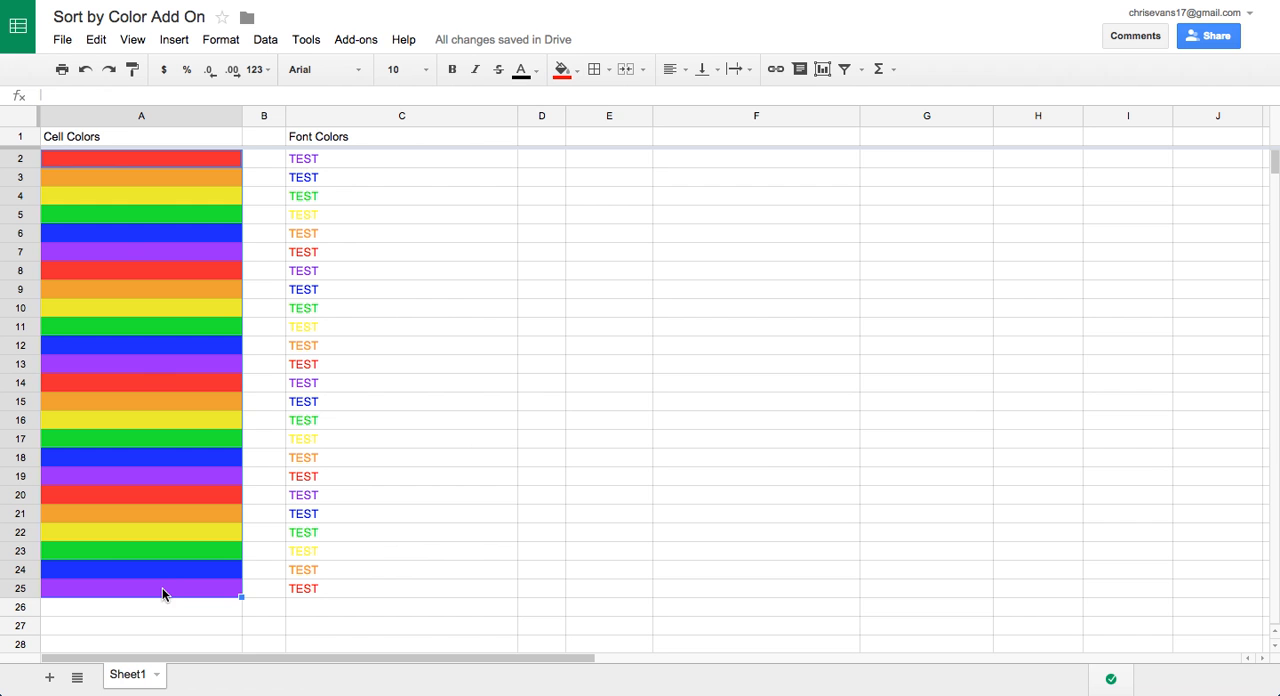
mouse_move(300, 40)
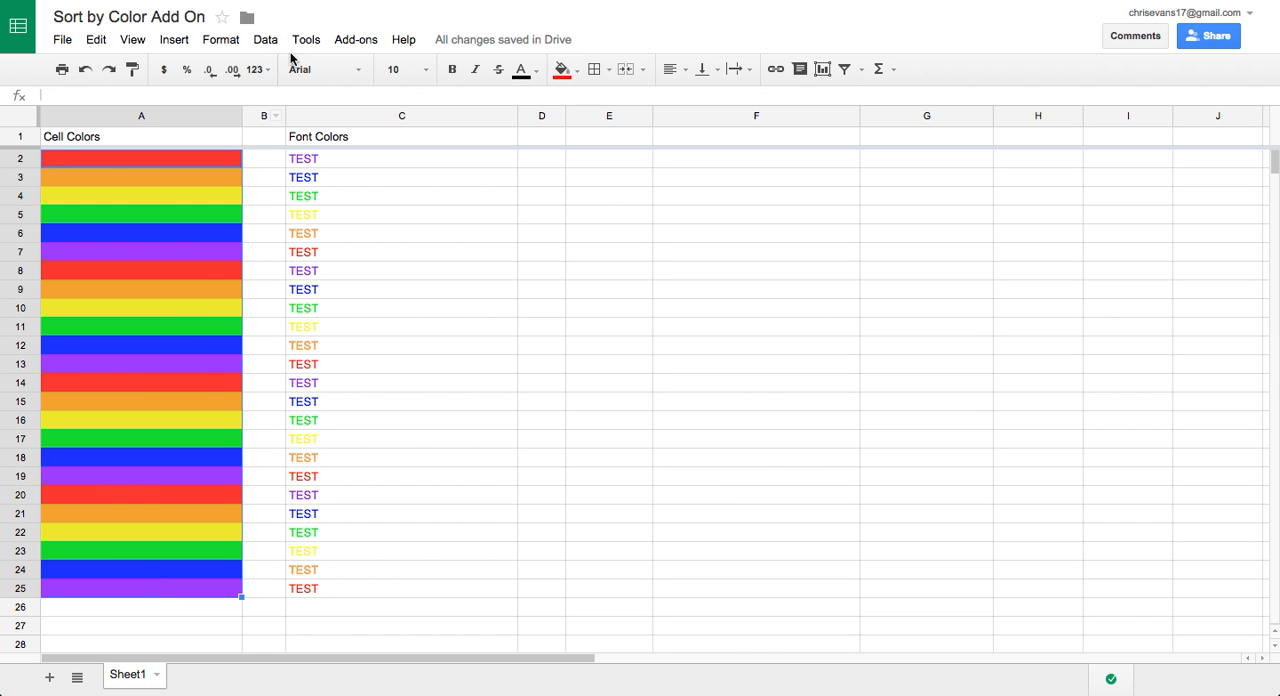
click(356, 40)
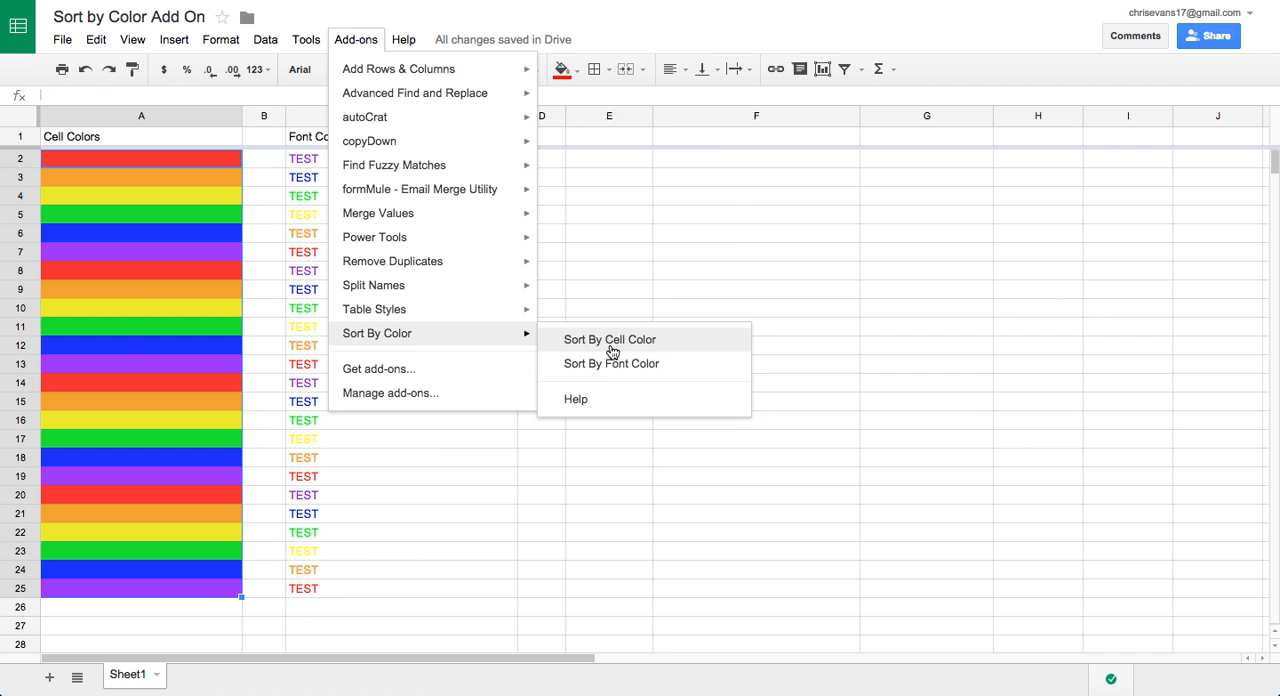
click(608, 340)
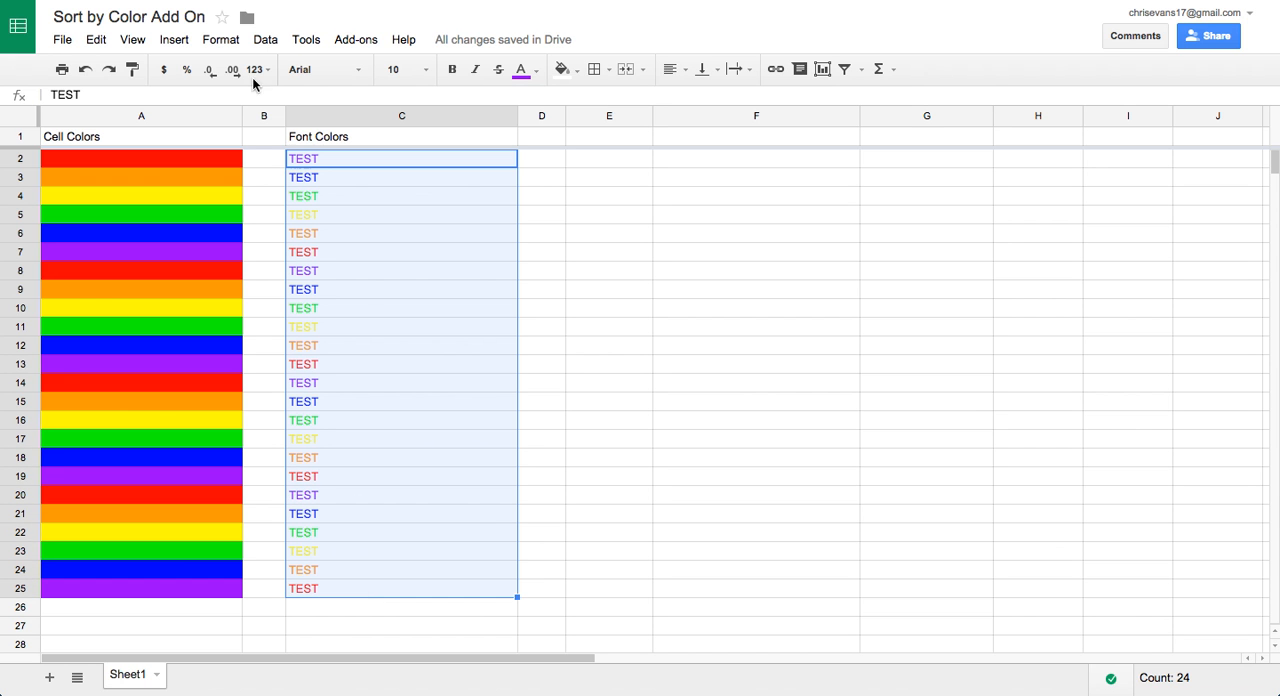
- Sort the TEST entries in C2:C25 by font colour using the Sort By Color add-on
click(356, 40)
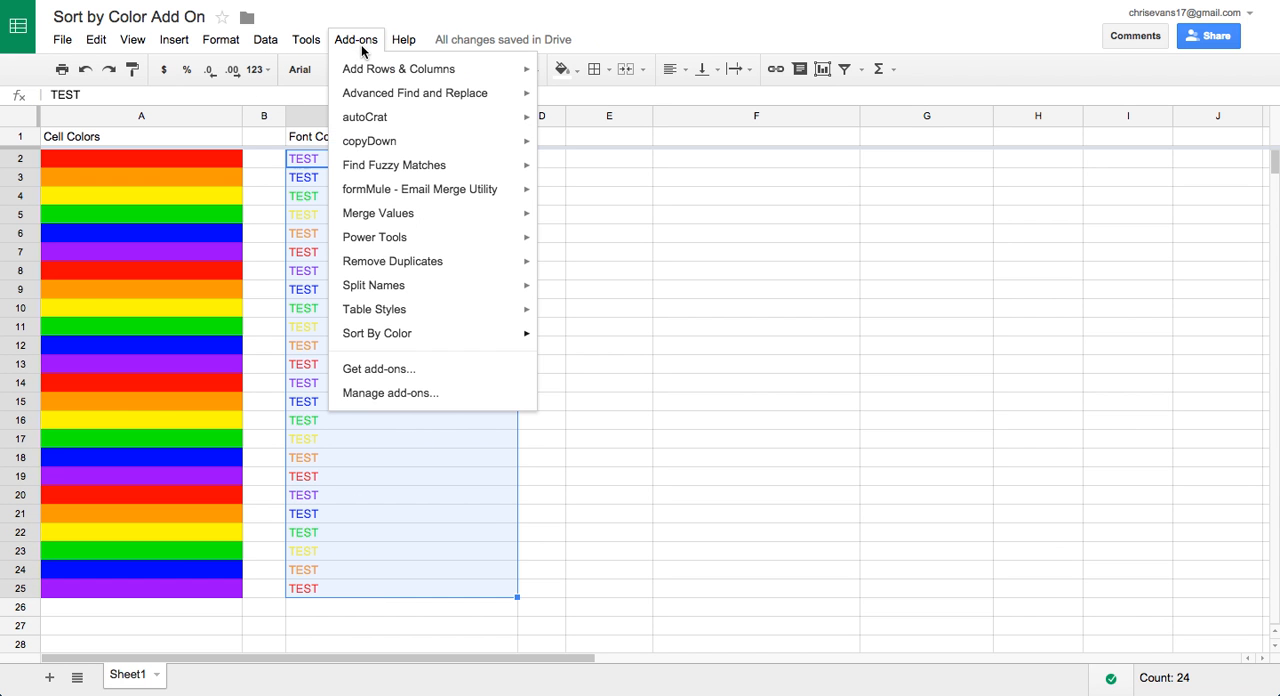
mouse_move(376, 332)
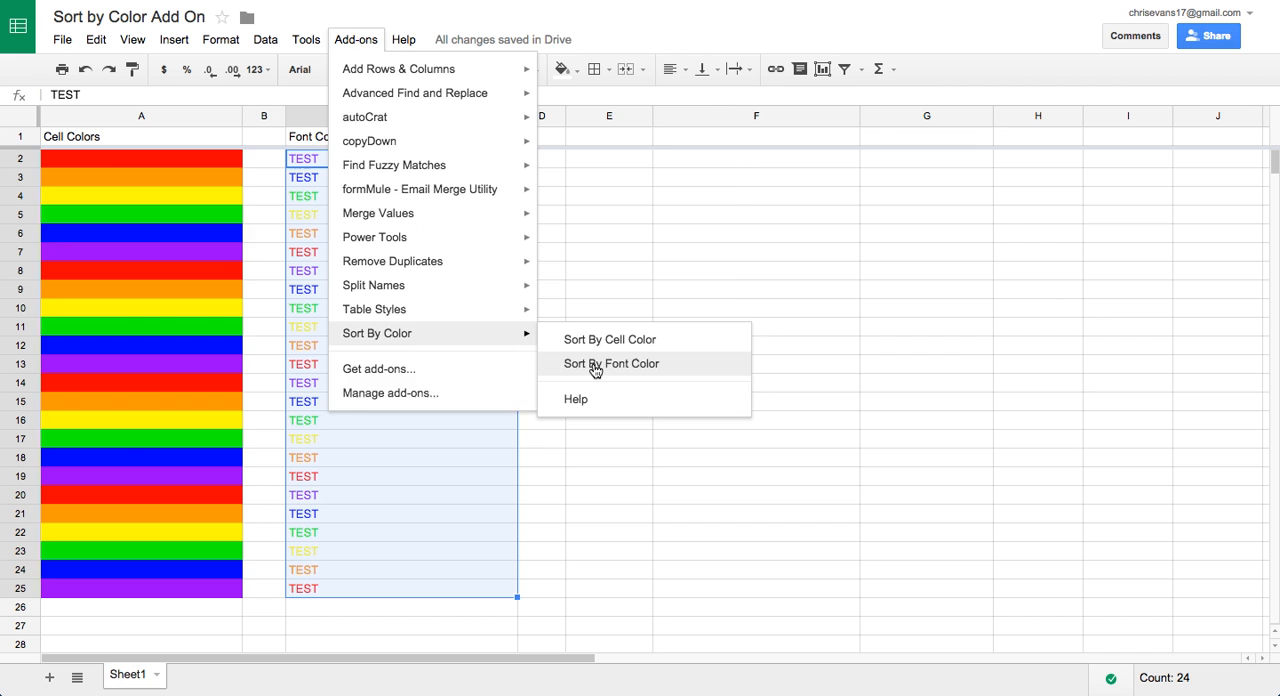
click(612, 364)
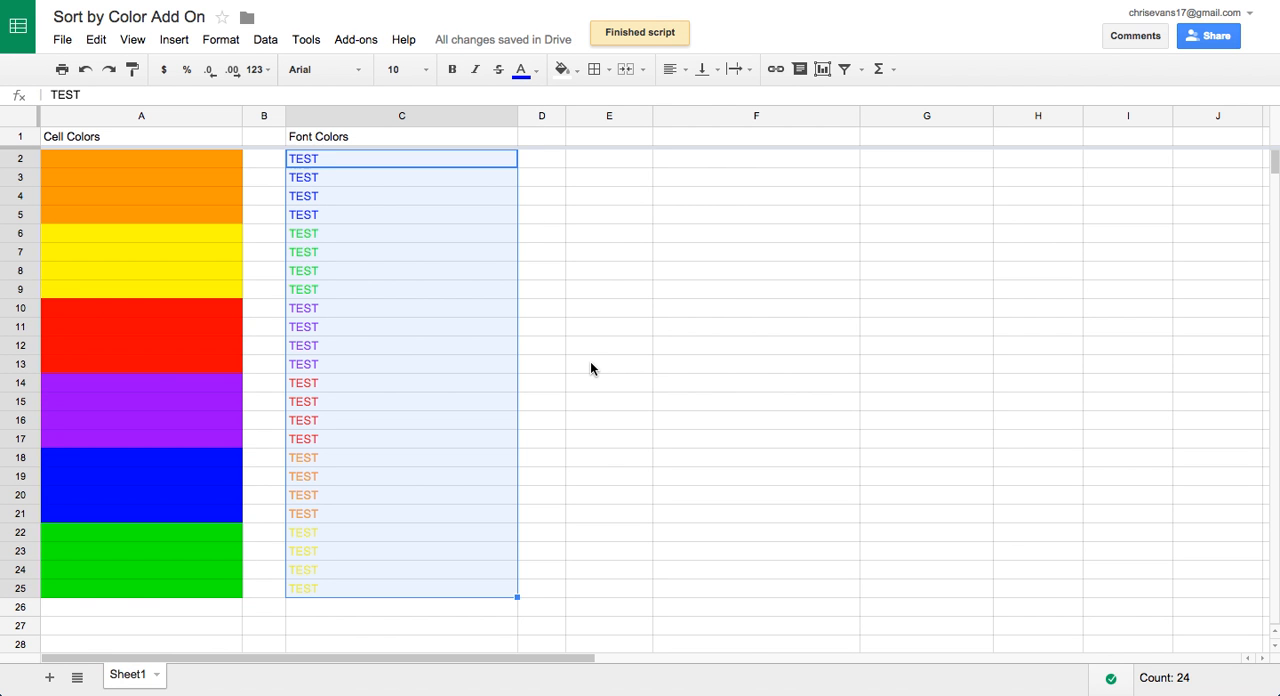